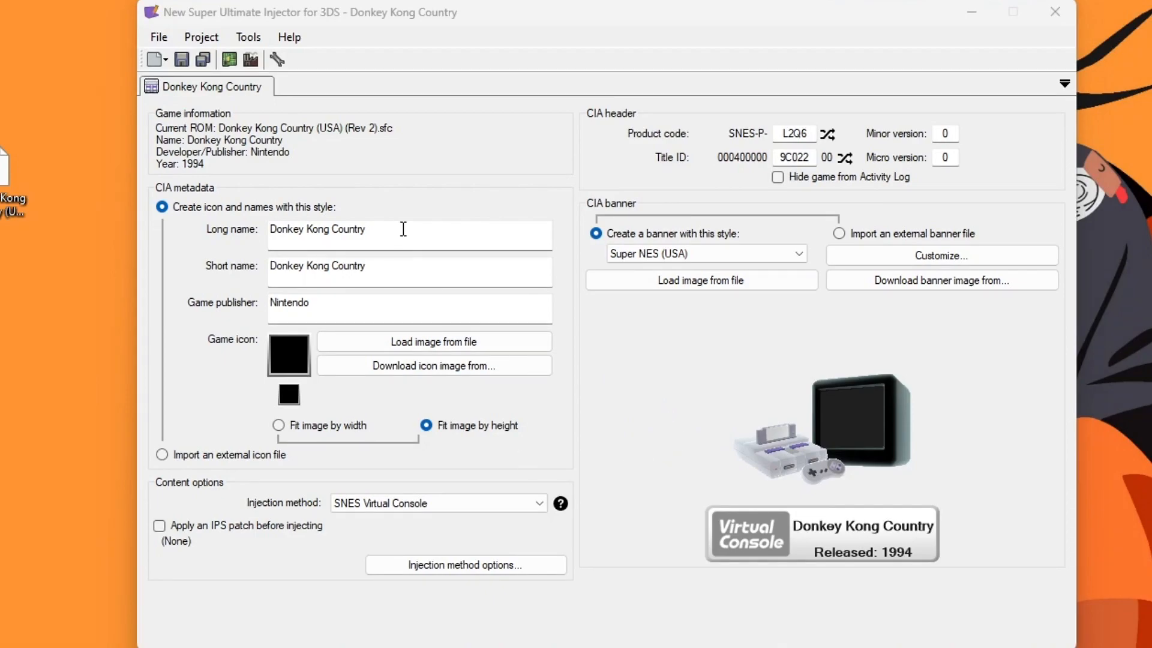
mouse_move(433, 342)
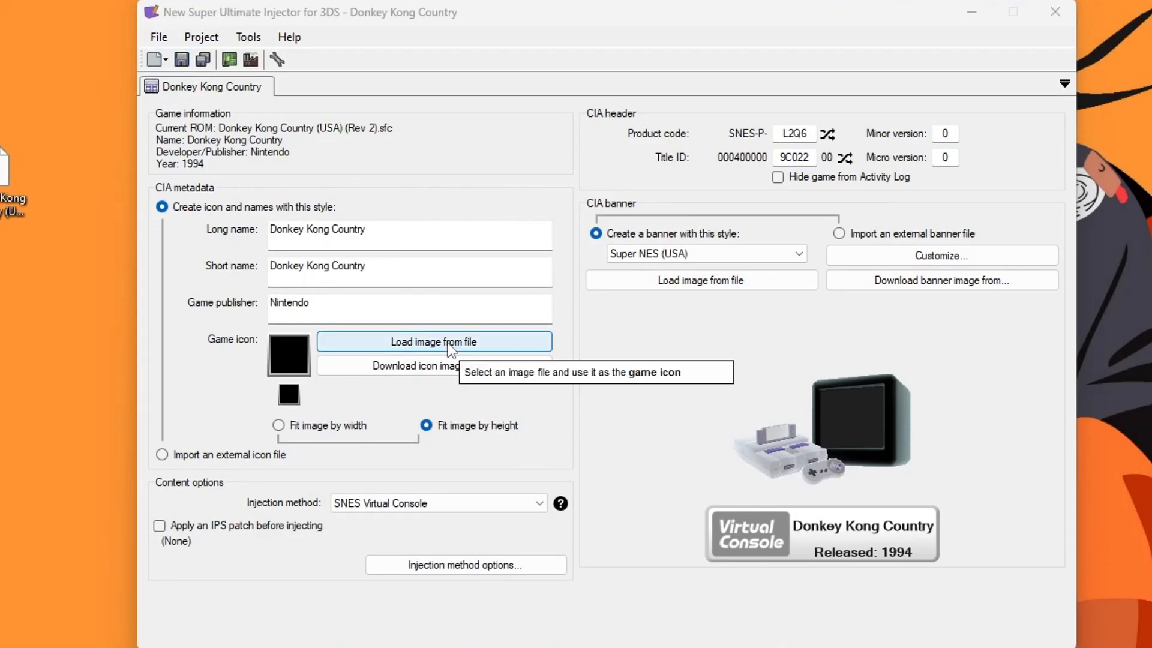
- Pick an online image source for the Donkey Kong Country icon
left_click(433, 365)
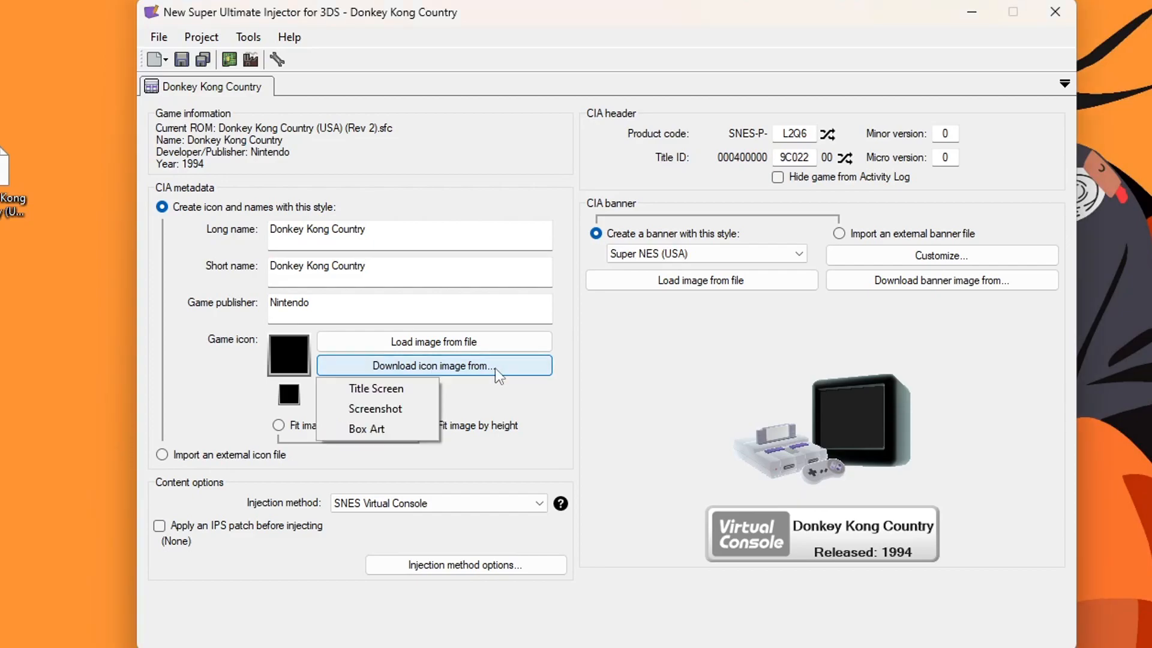
left_click(377, 388)
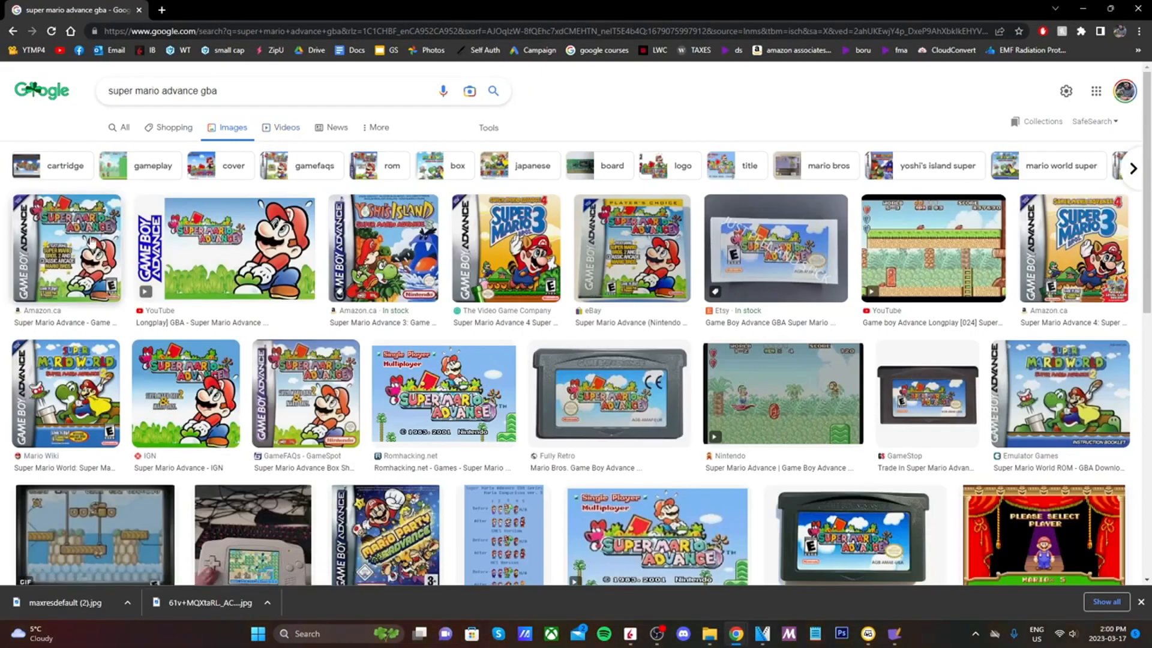
- Show the saved Super Mario Advance images in the Downloads folder
left_click(66, 249)
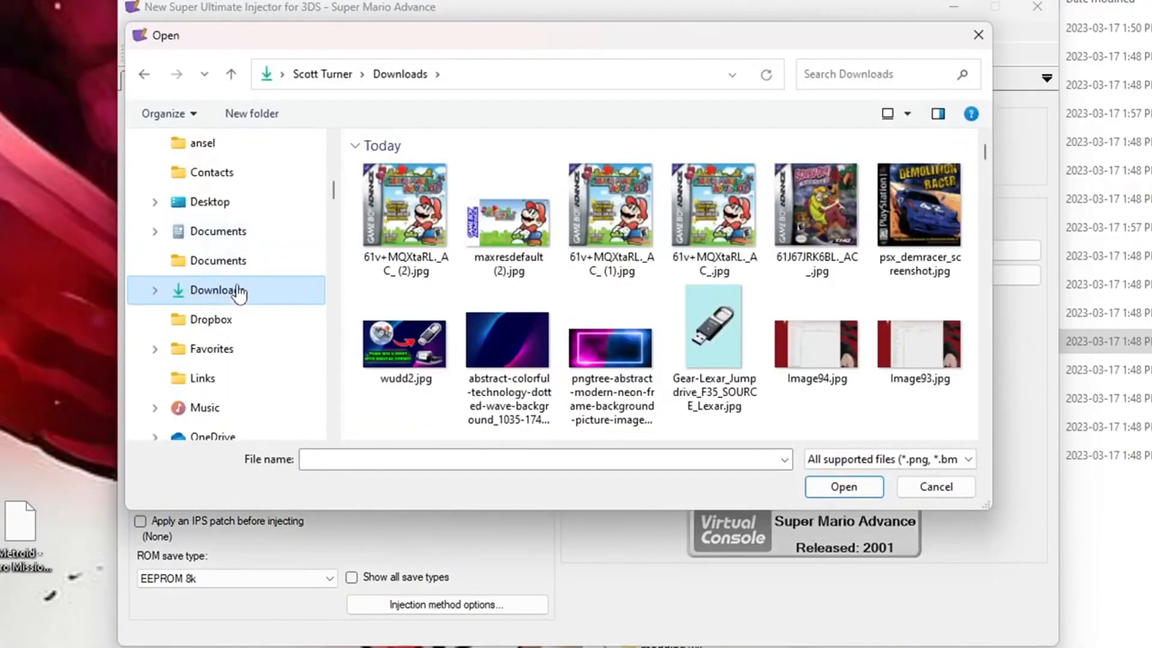
left_click(935, 486)
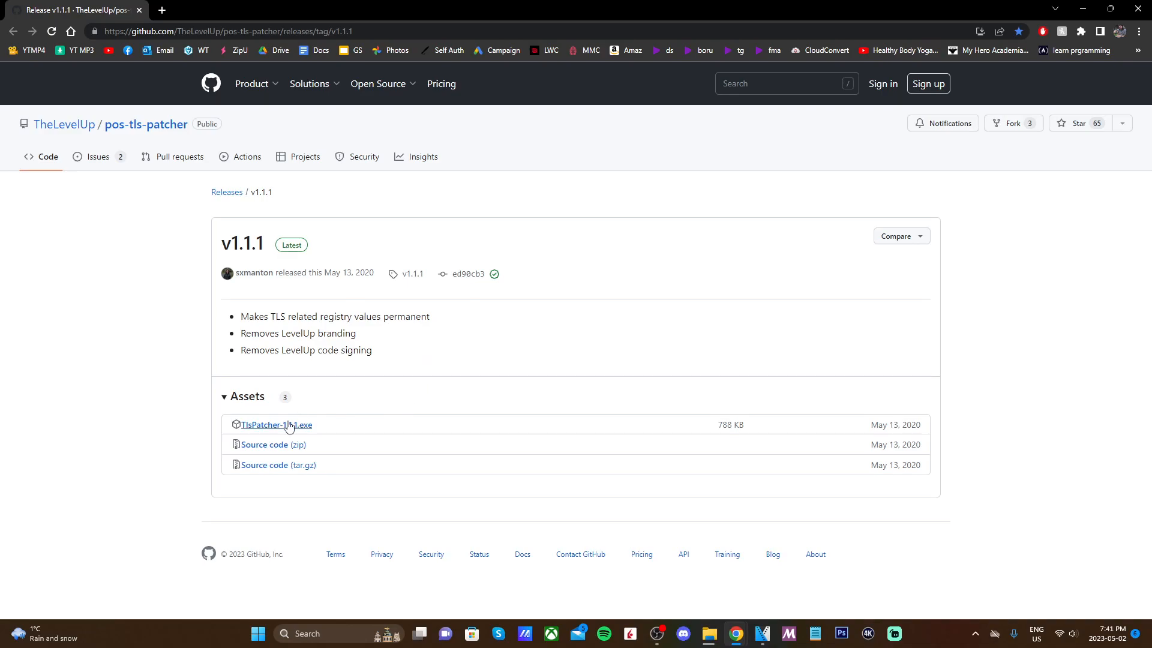
mouse_move(301, 428)
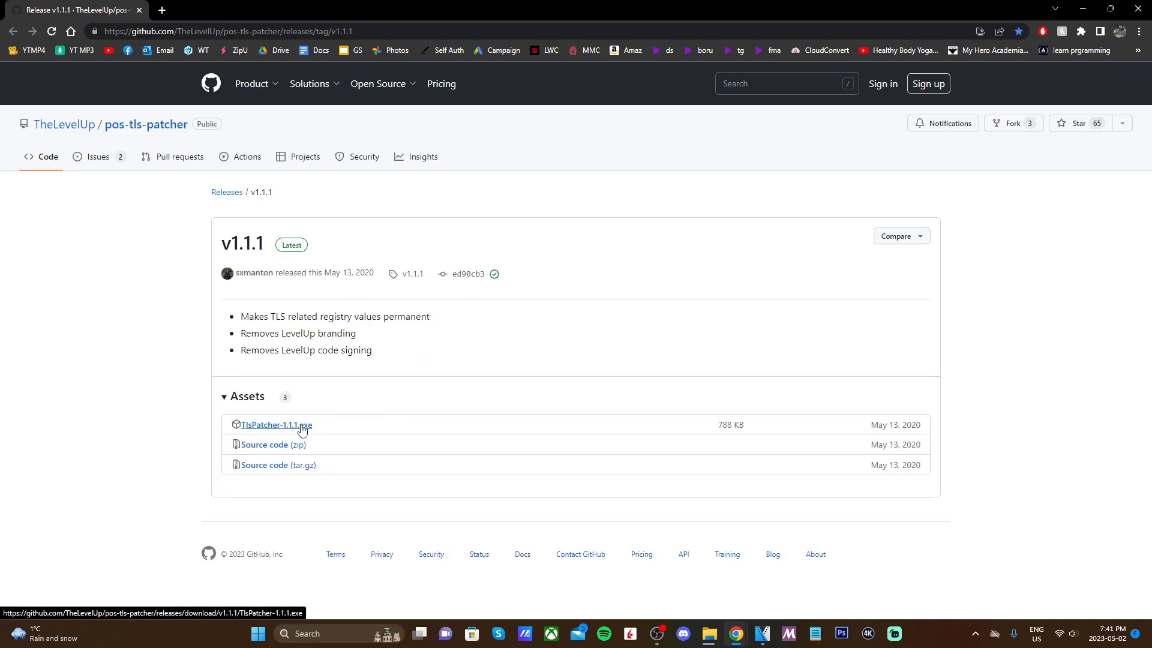
- Download TlsPatcher-1.1.1.exe from the v1.1.1 release assets
left_click(276, 424)
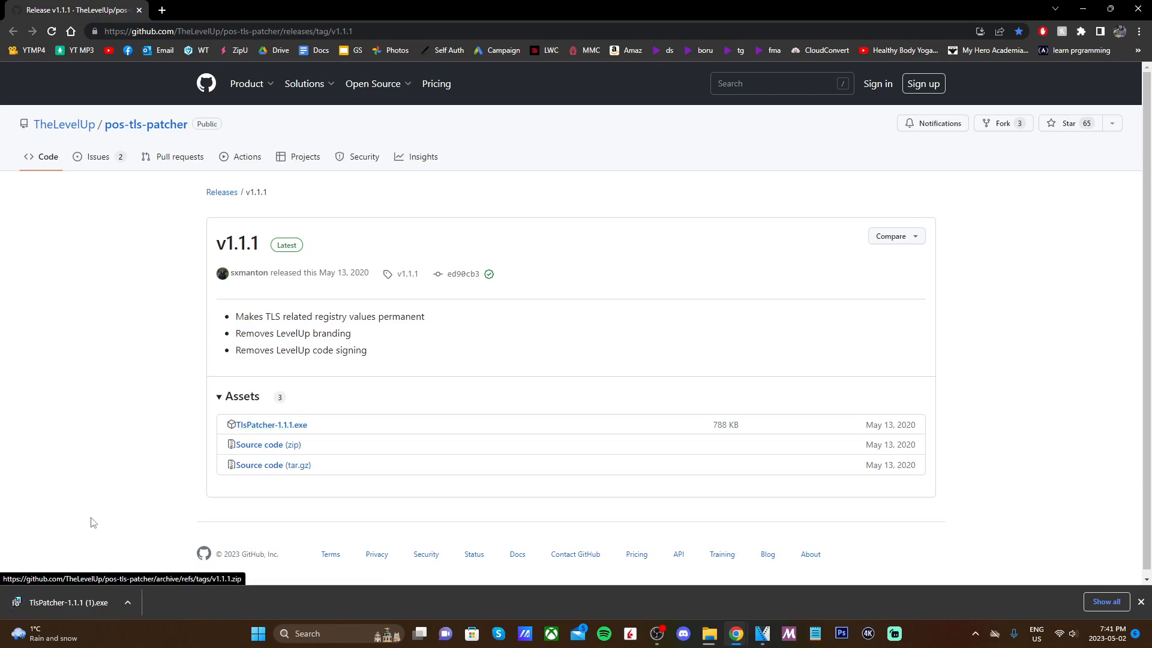
mouse_move(79, 609)
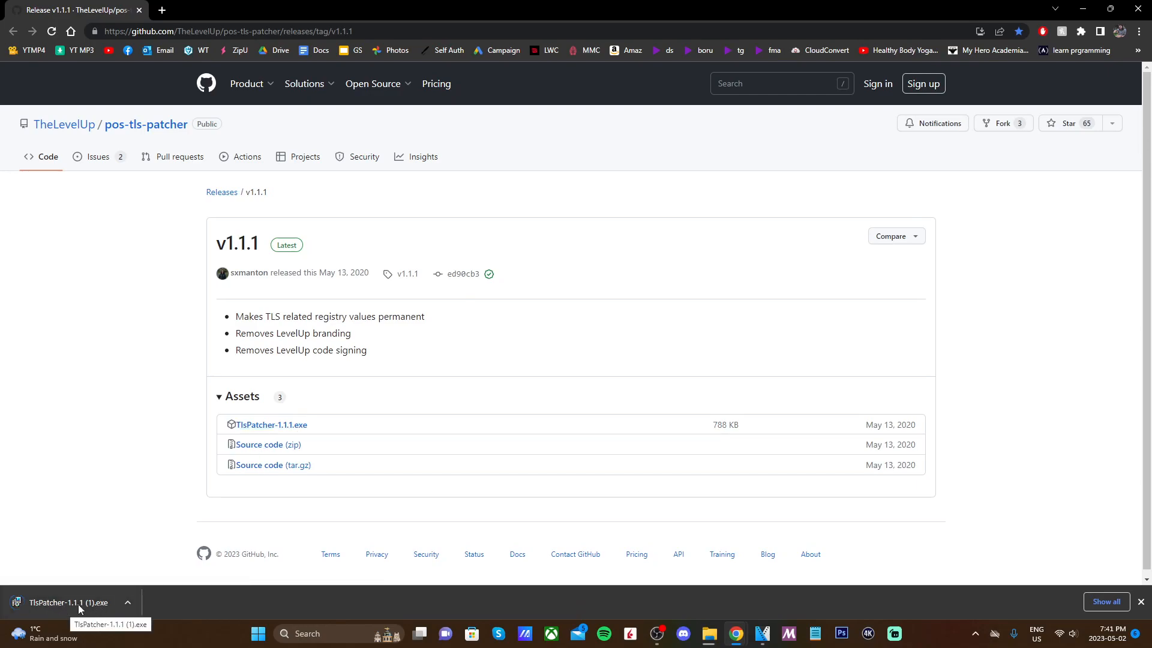
- Run TlsPatcher-1.1.1.exe, accept the license, install, and close the finished setup
left_click(70, 601)
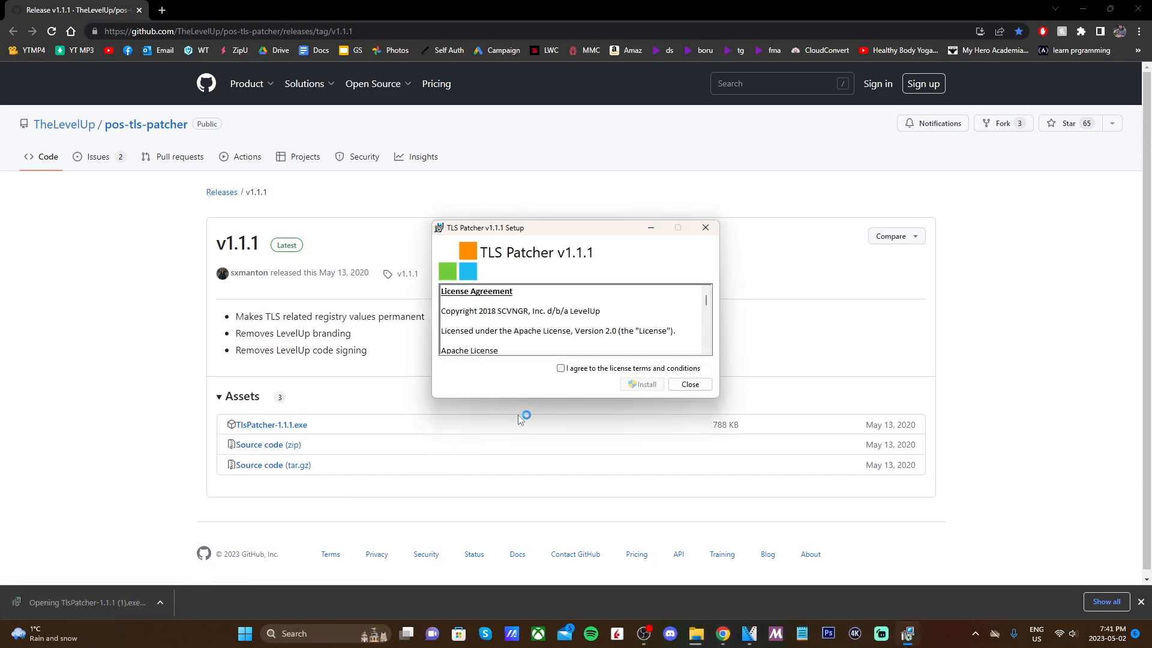
scroll("down", 3)
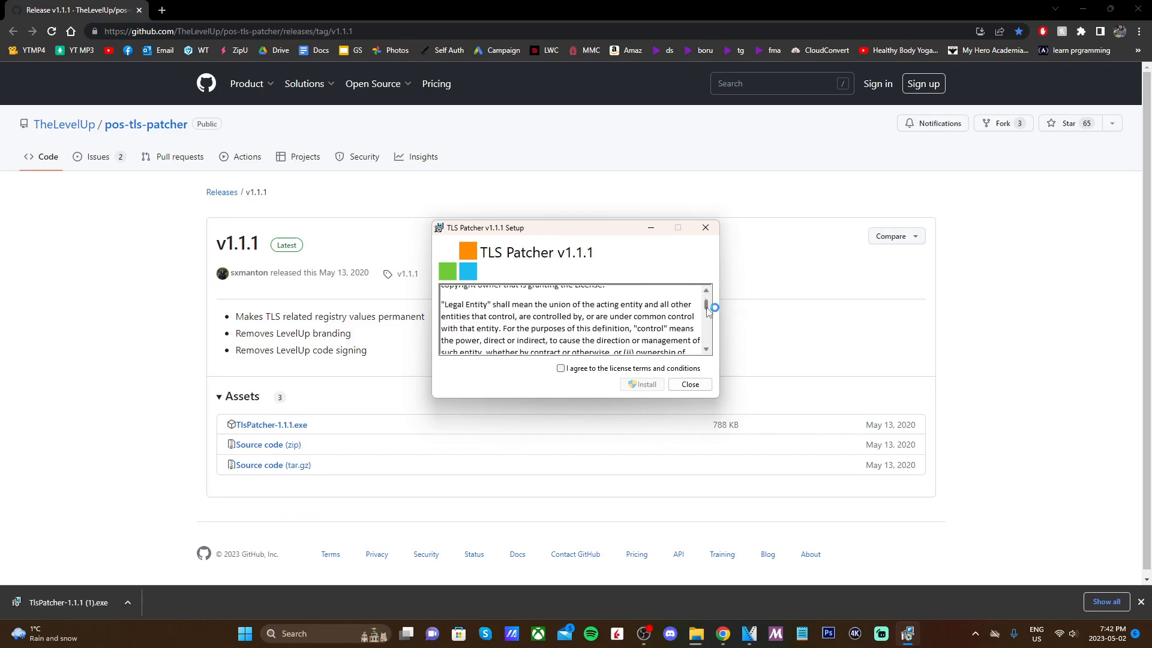
scroll("down", 3)
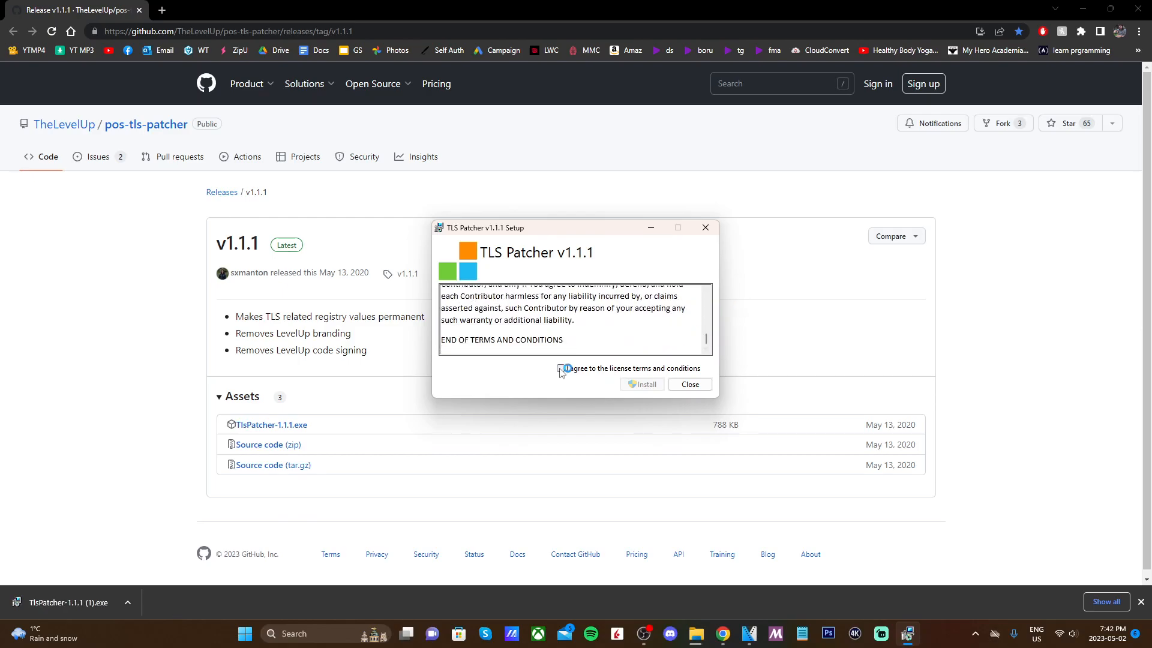
left_click(560, 368)
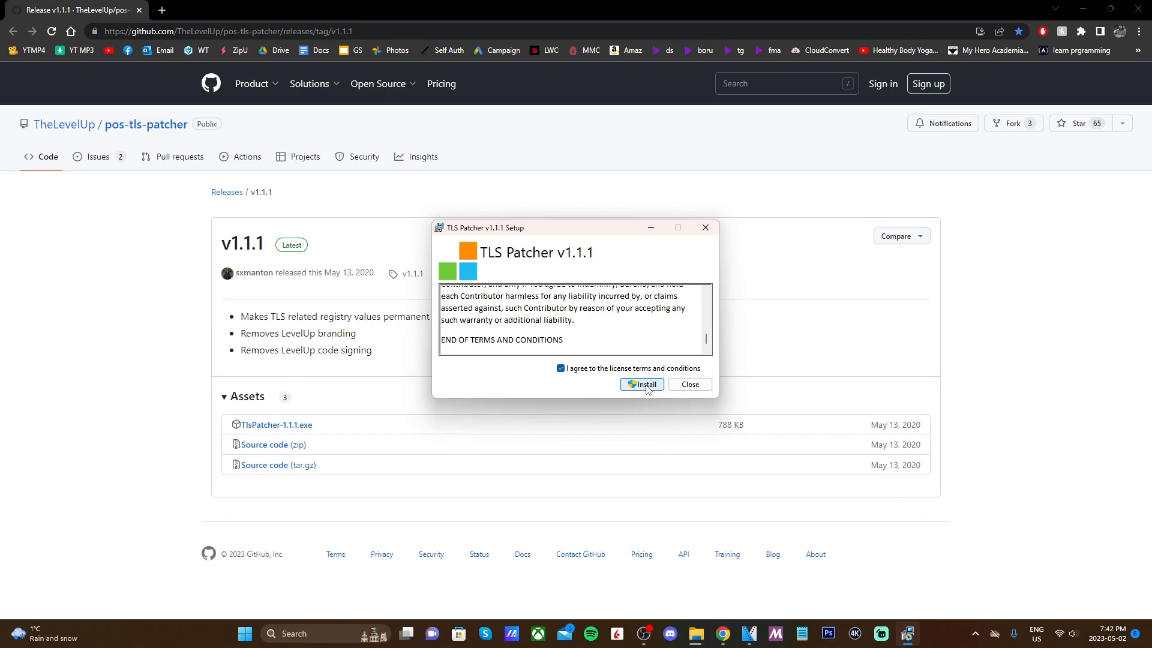
left_click(642, 383)
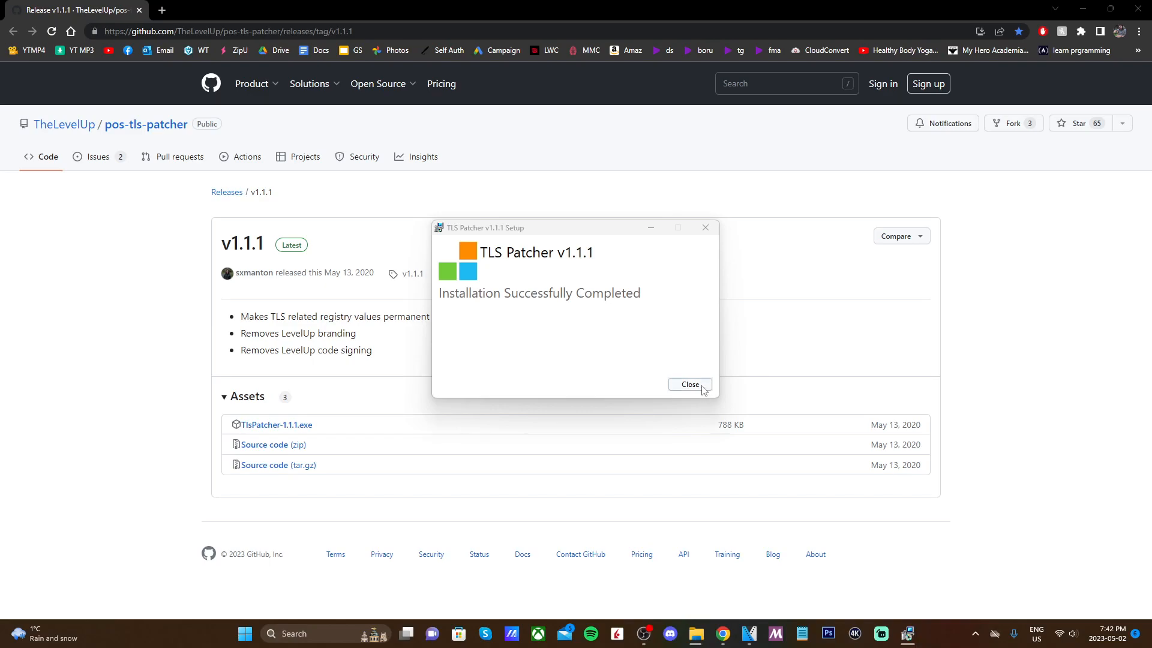
left_click(689, 384)
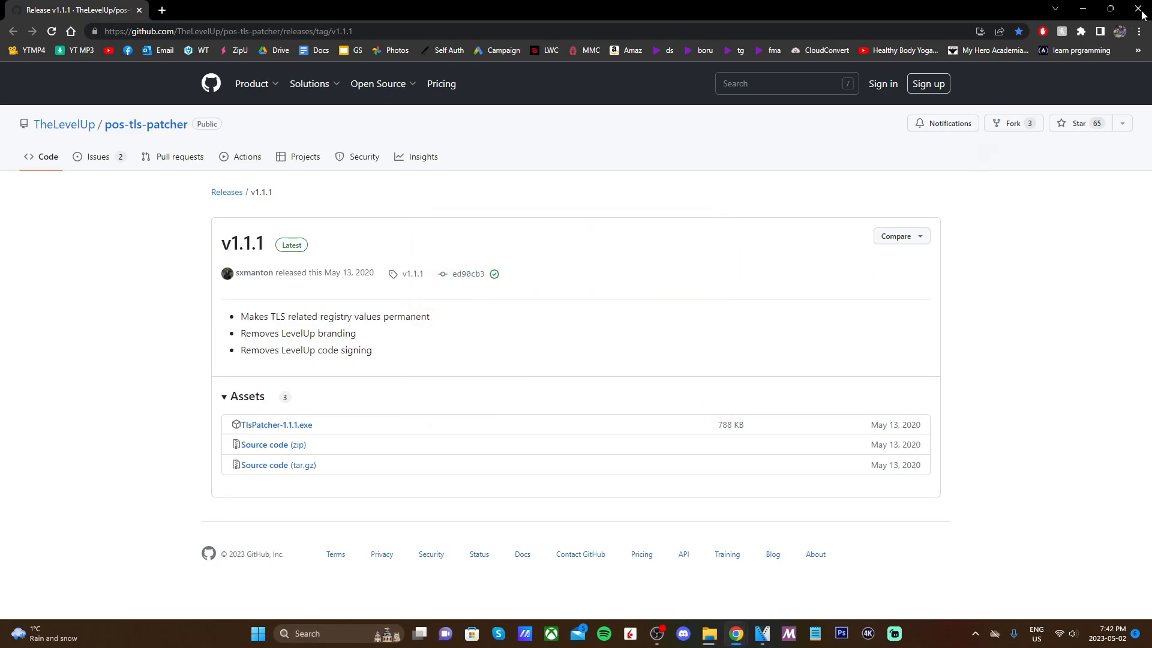
- Close the browser and launch 'New Super Ultimate Injector for 3DS.exe' from File Explorer
left_click(1143, 8)
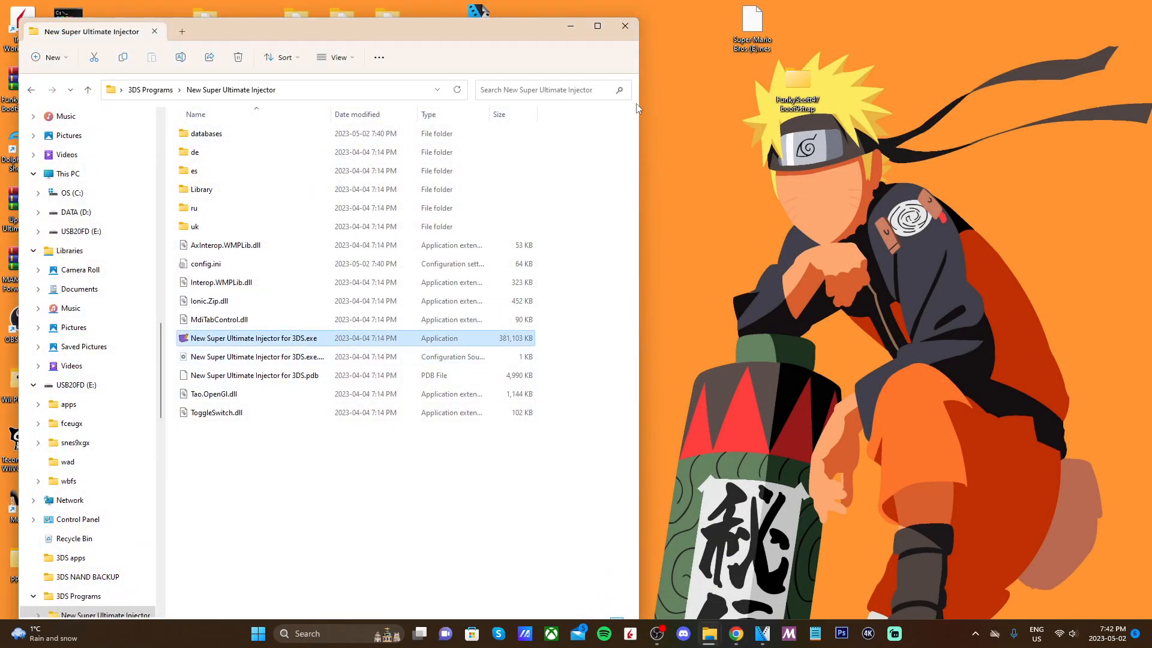
double_click(253, 338)
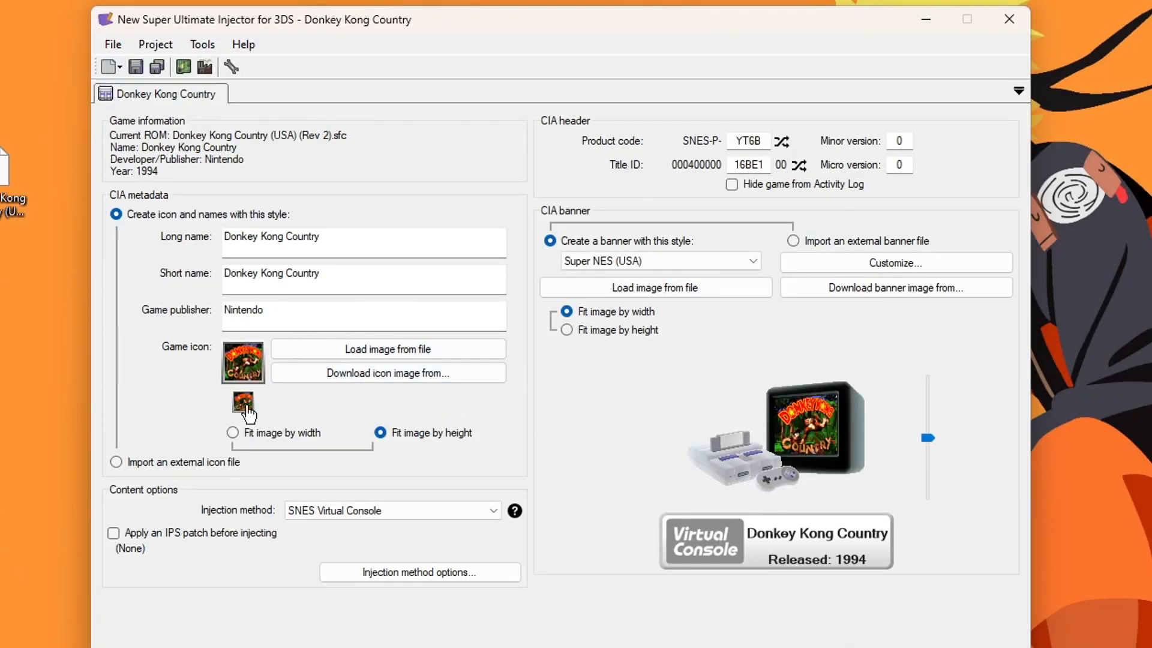
- Request Box Art for the Donkey Kong Country icon and continue past the exception
left_click(387, 372)
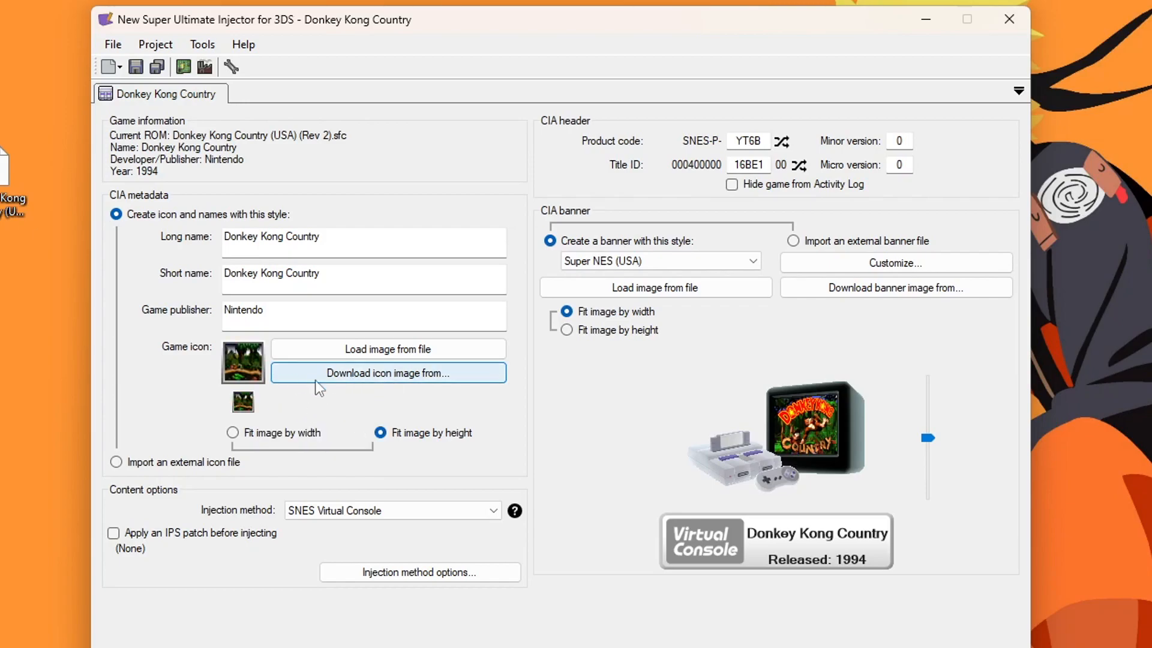
left_click(386, 372)
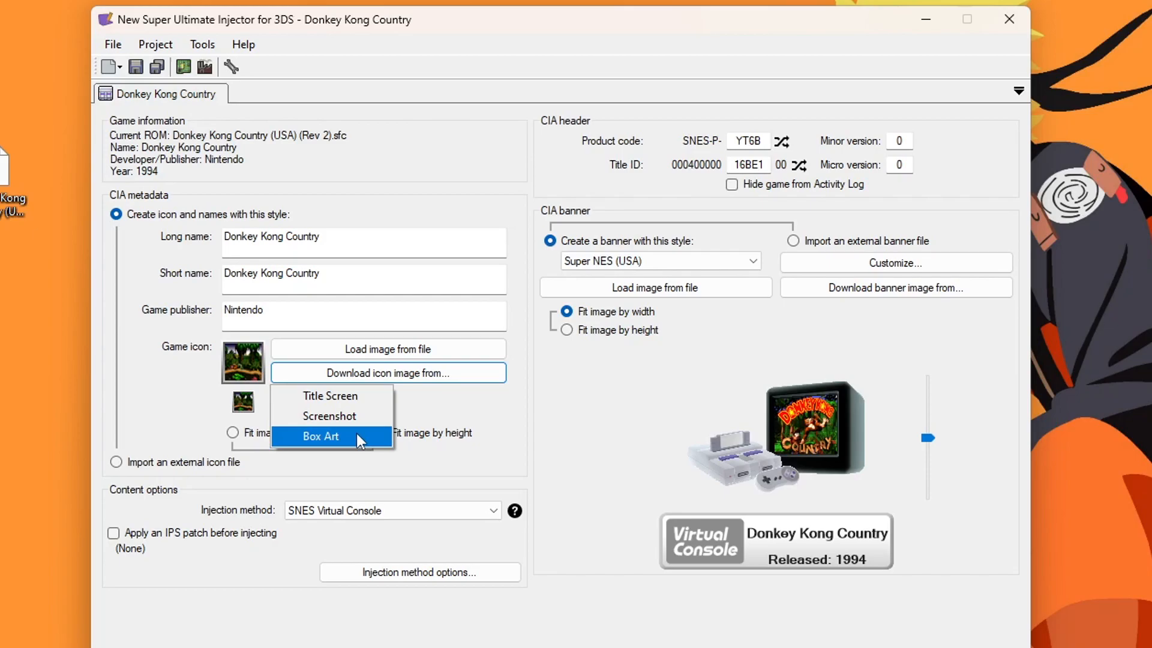
left_click(320, 436)
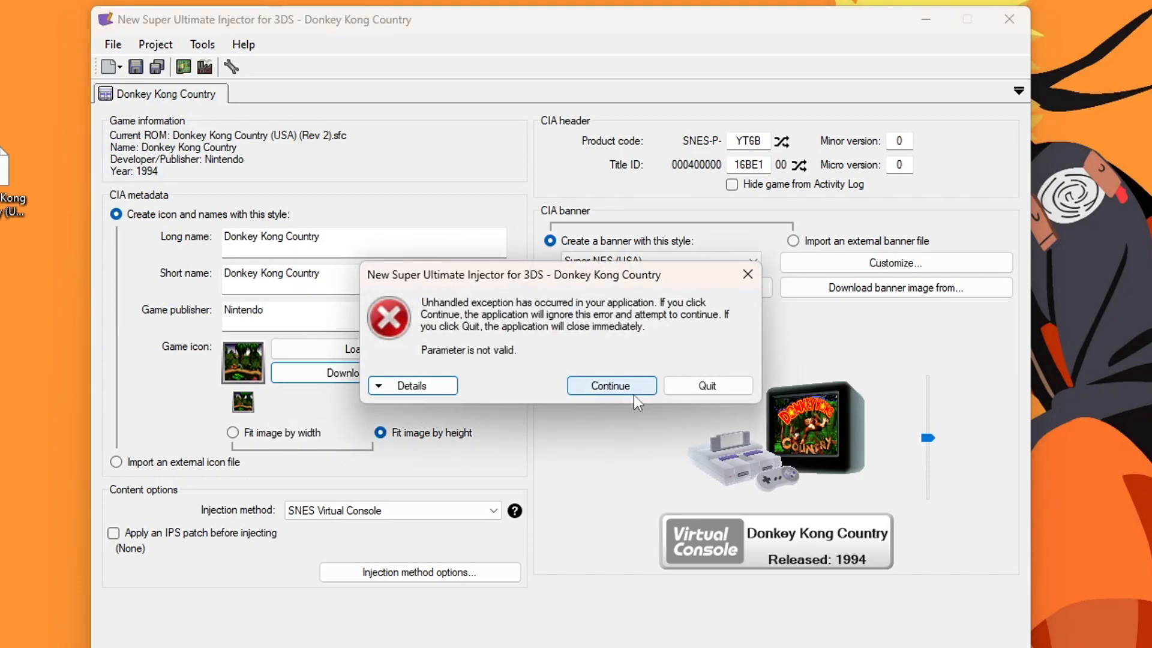
left_click(609, 385)
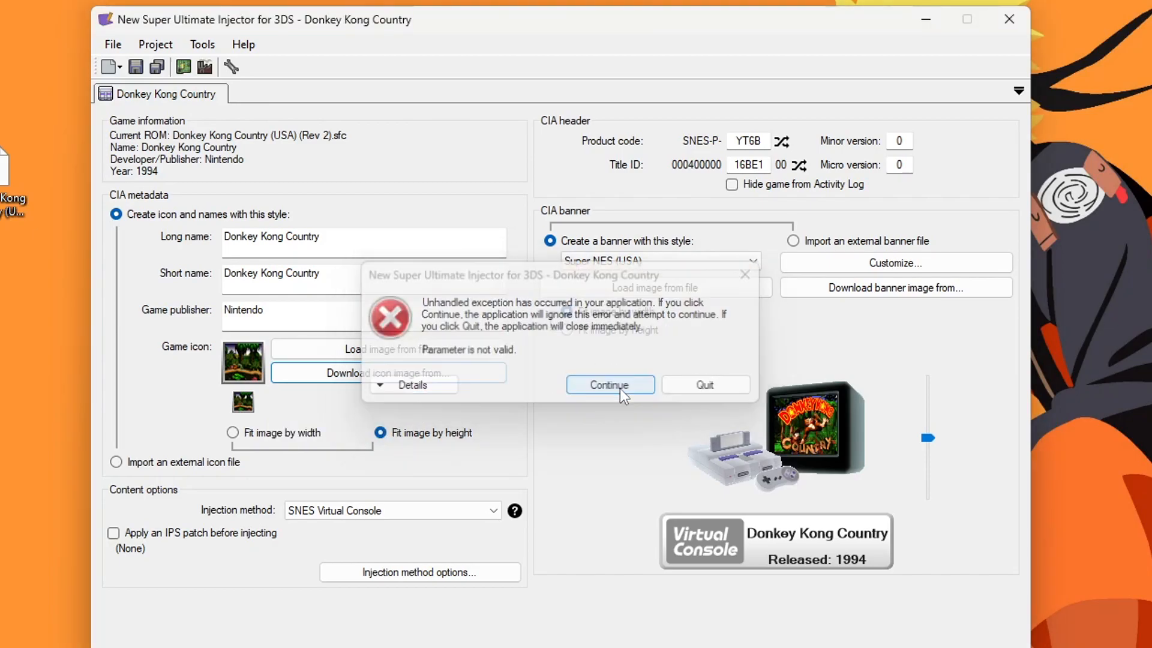
left_click(608, 384)
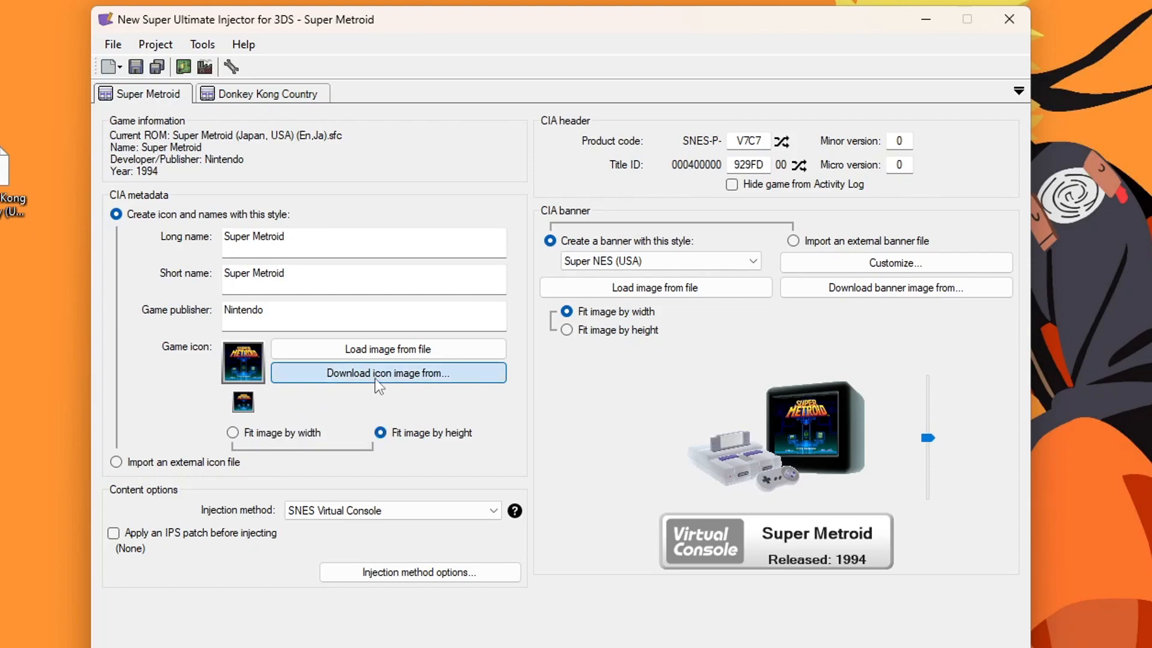
- Set the Super Metroid icon from a downloaded game screenshot
left_click(387, 372)
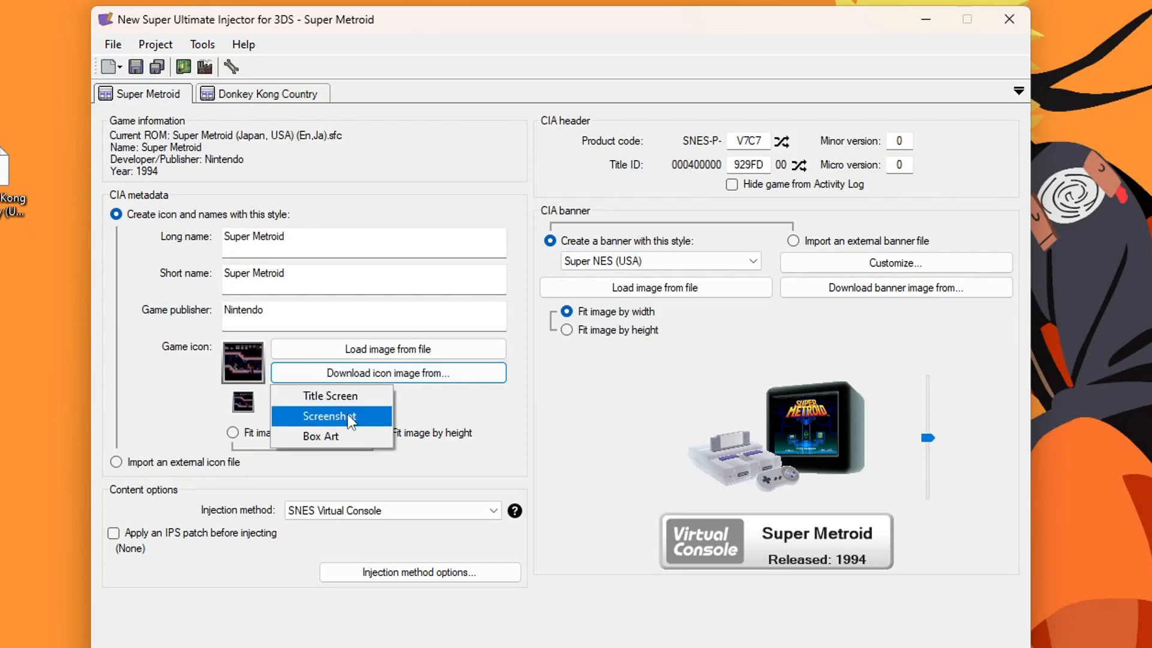
left_click(330, 416)
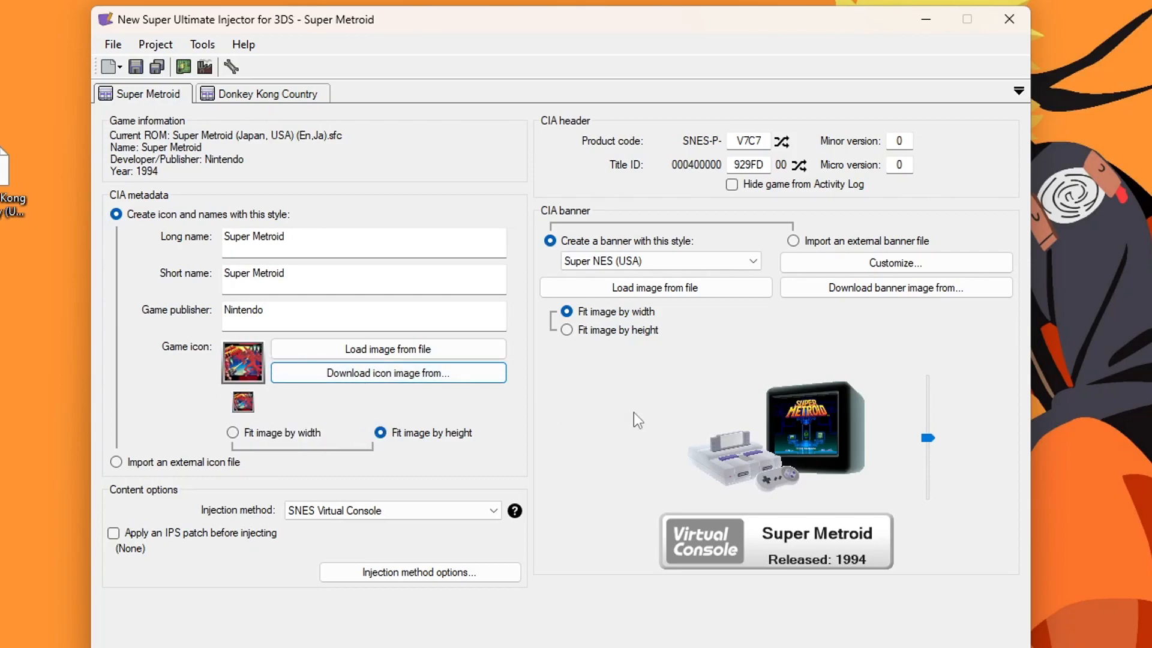